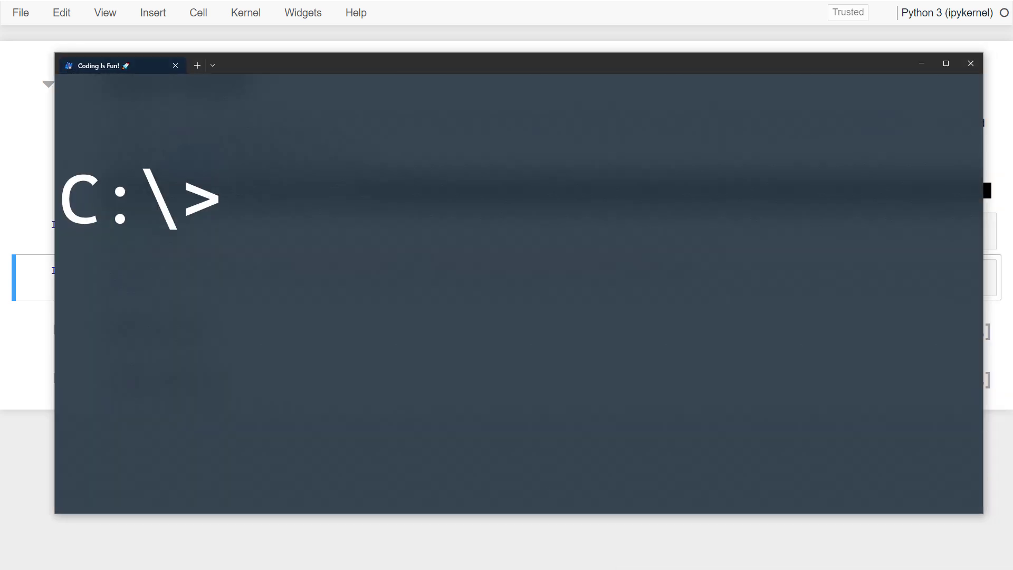
- Install the sketch package with pip before importing pandas and sketch
type("pip install sketch")
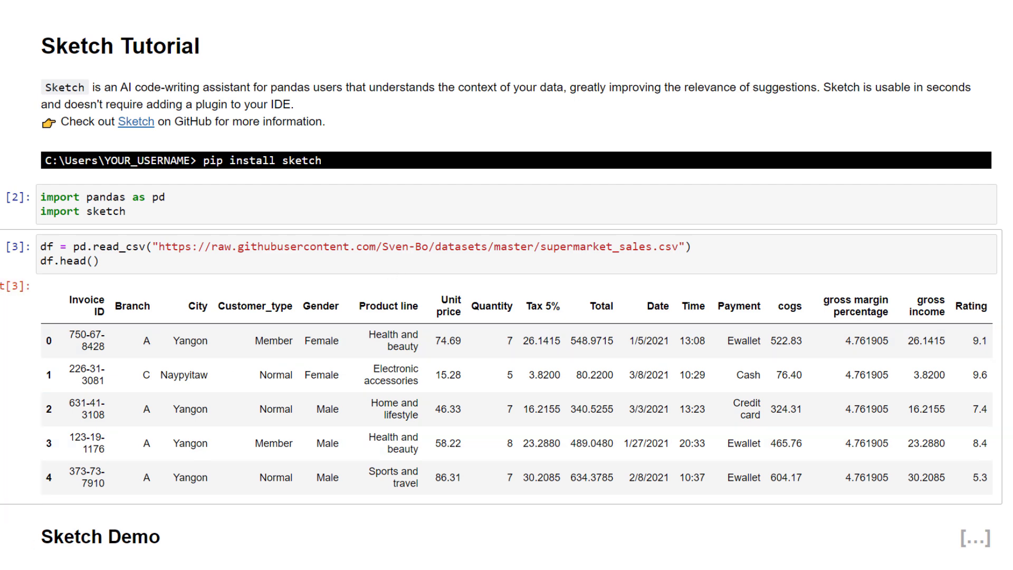
- Scroll through Sketch's dataset summary and the bulleted column descriptions such as COGS
scroll("down", 3)
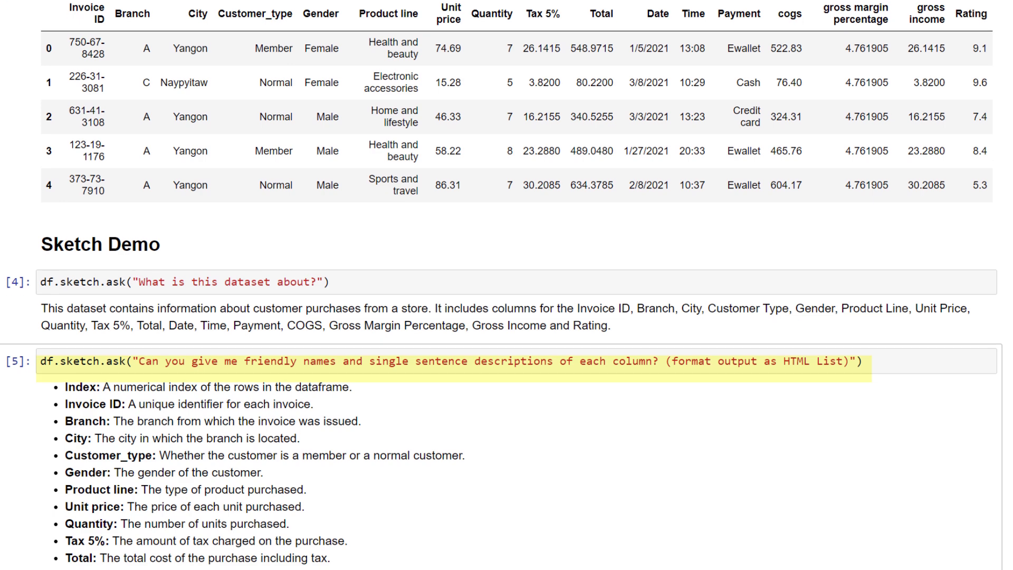
scroll("down", 3)
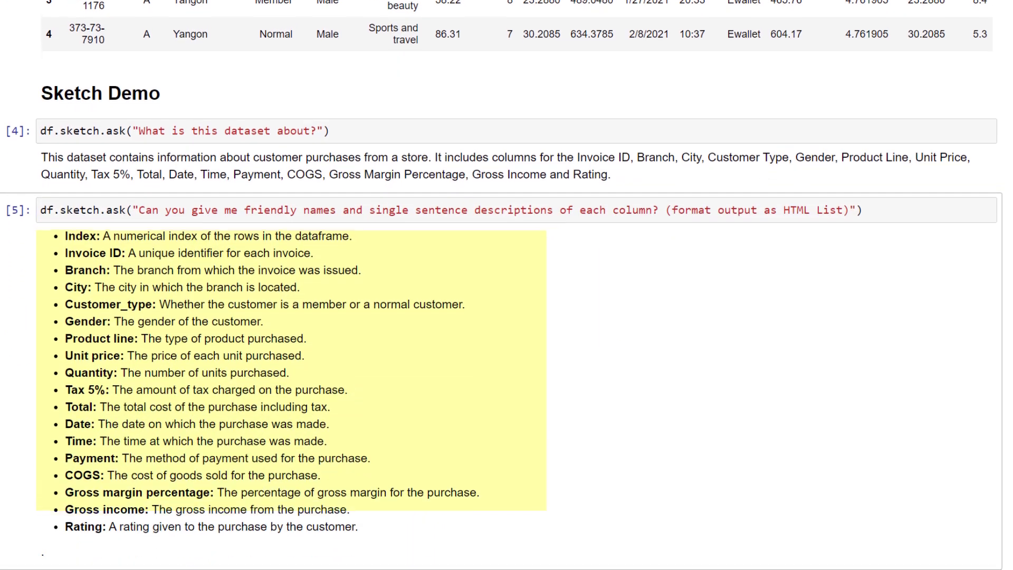
scroll("down", 3)
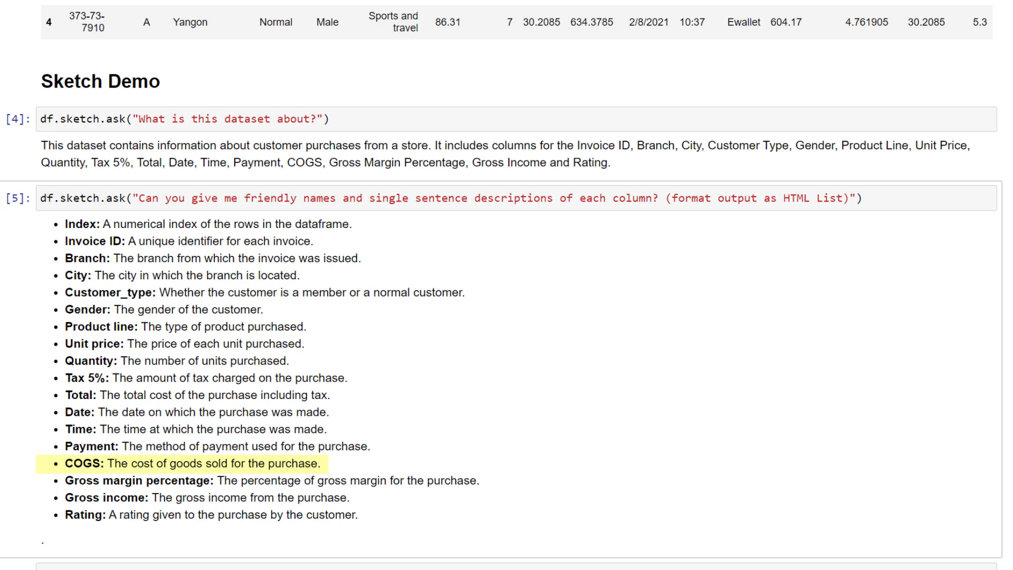
- Highlight Sketch's suggested analyses, such as comparing total sales across branches
scroll("down", 3)
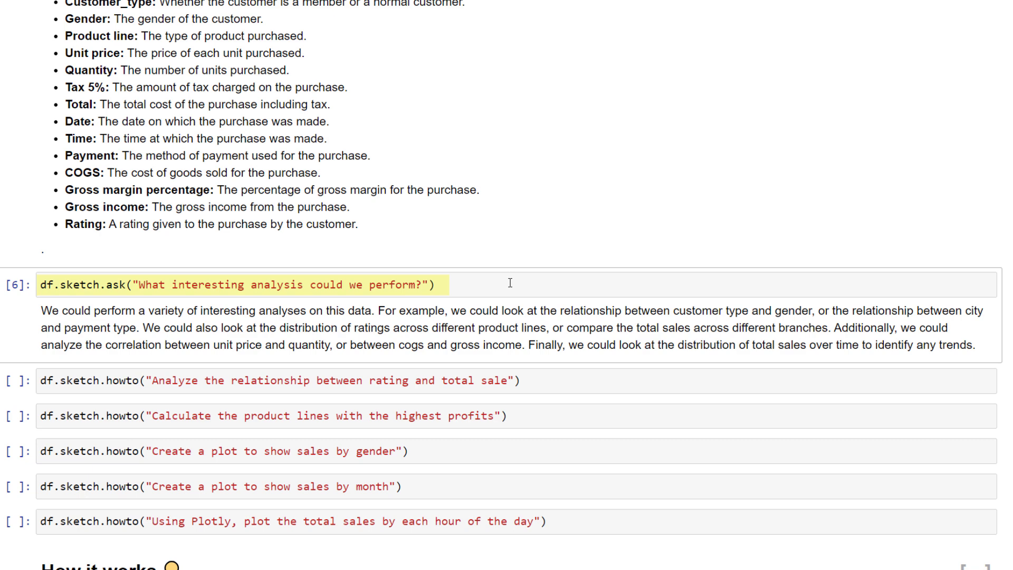
left_click_drag(634, 327, 829, 327)
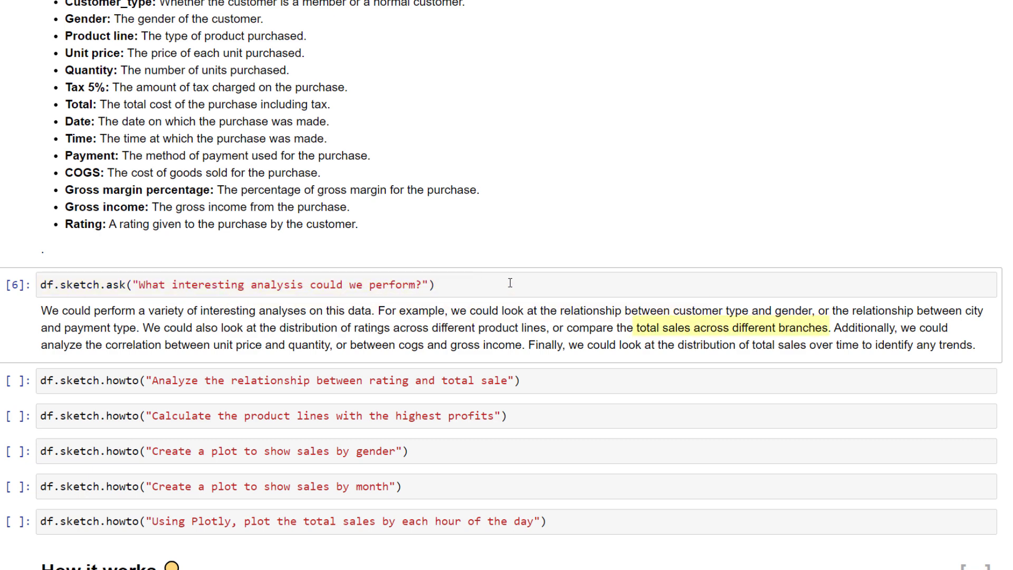
mouse_move(517, 301)
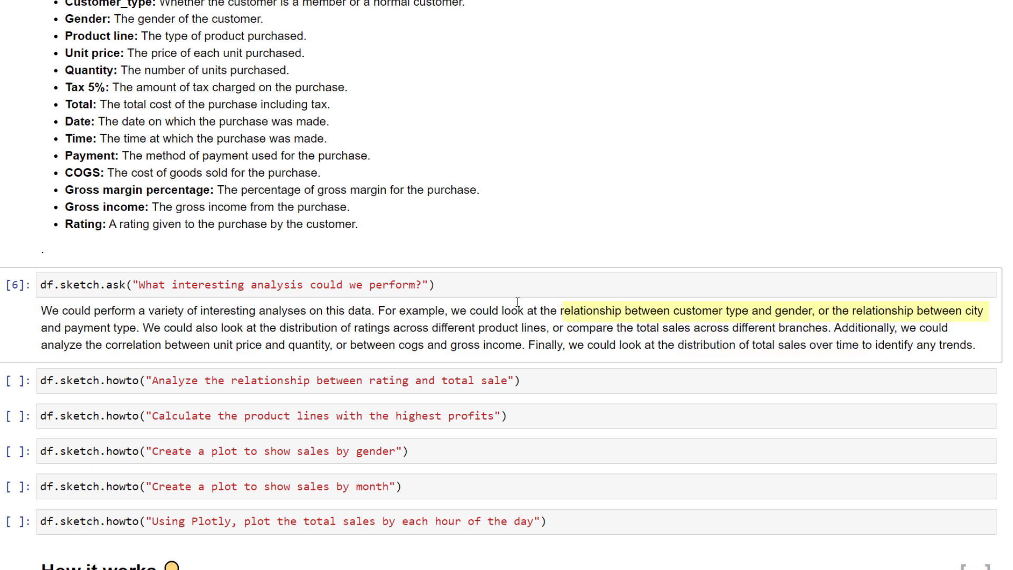
mouse_move(559, 369)
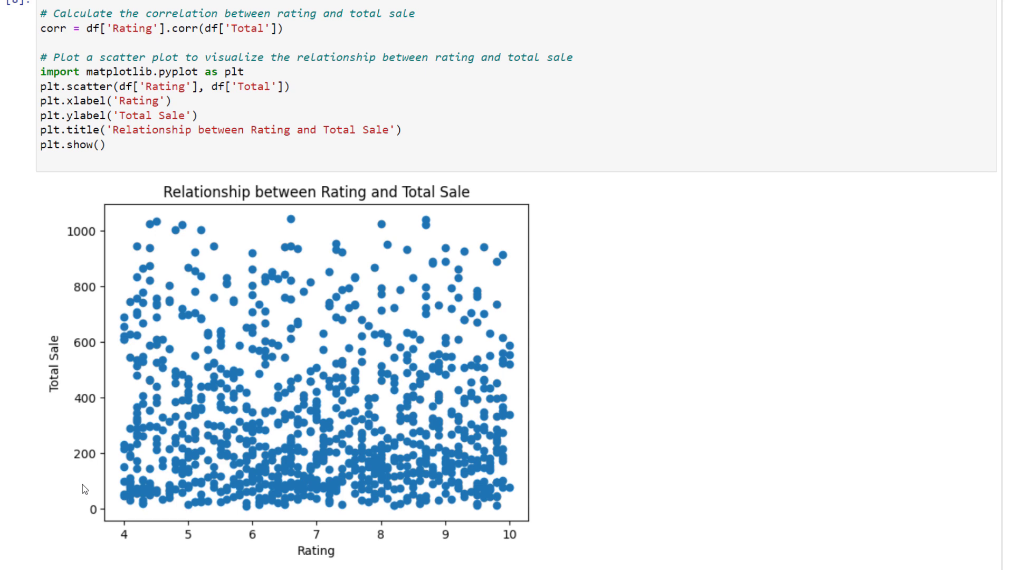
mouse_move(123, 234)
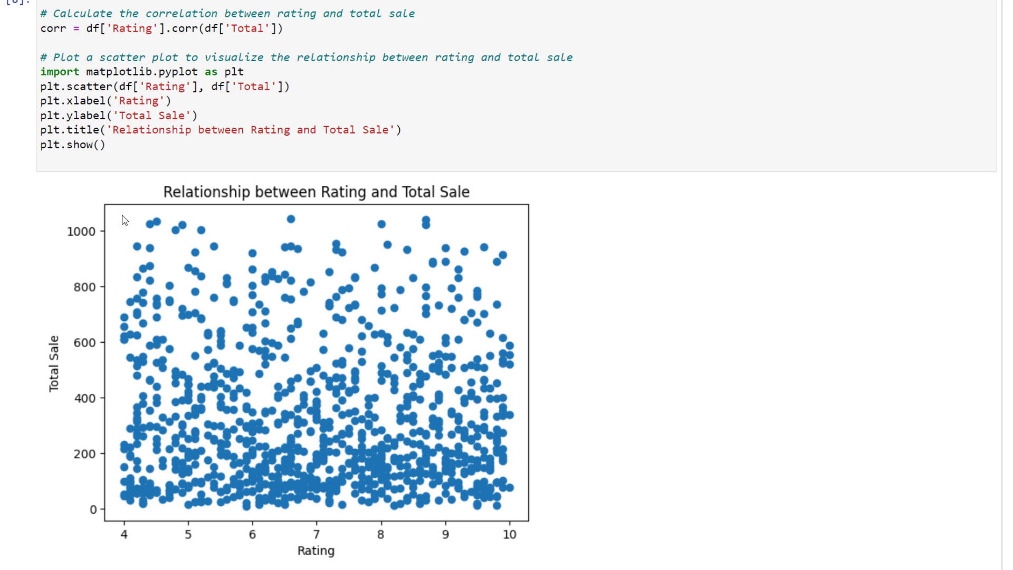
mouse_move(120, 224)
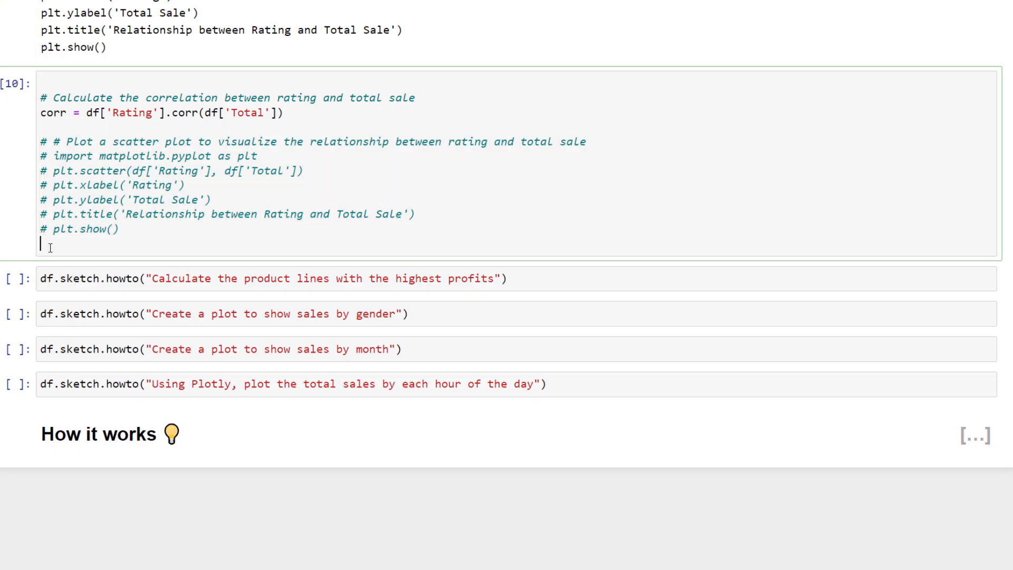
- Add corr to the copied cell so it only computes the Rating versus Total correlation
type("corr")
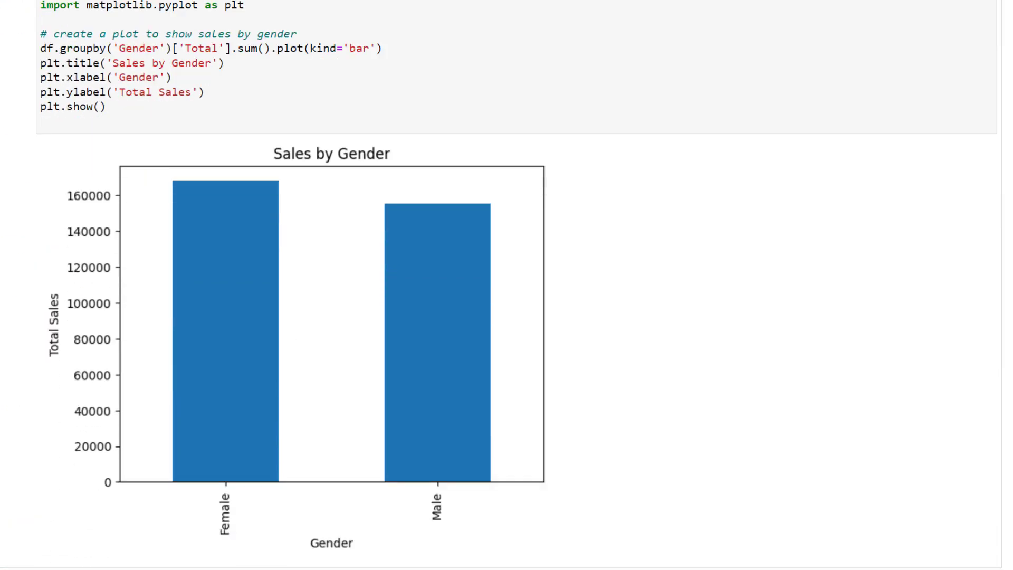
- Select the generated sales-by-month code and view the resulting three-month bar chart
scroll("down", 3)
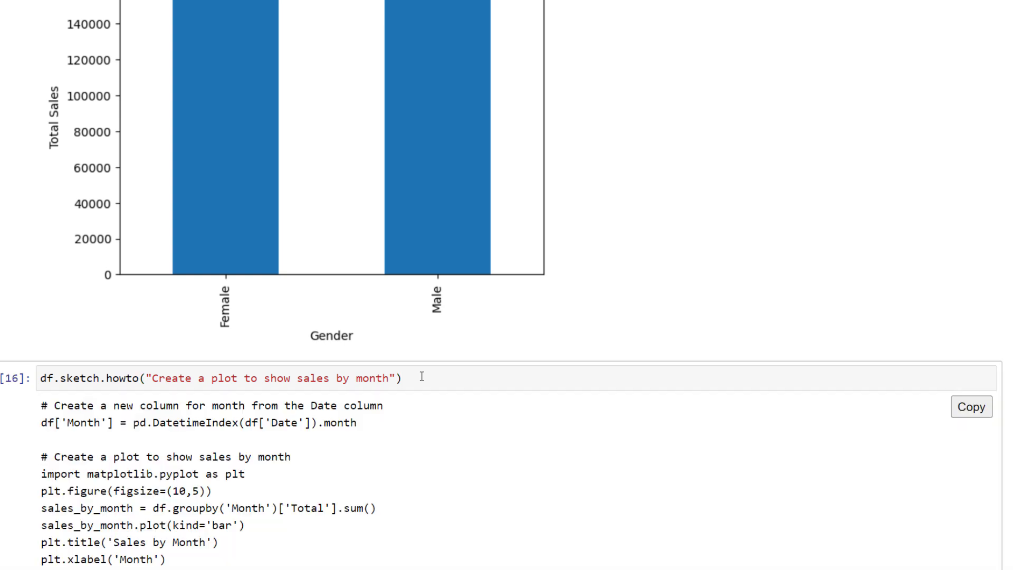
left_click_drag(41, 405, 358, 422)
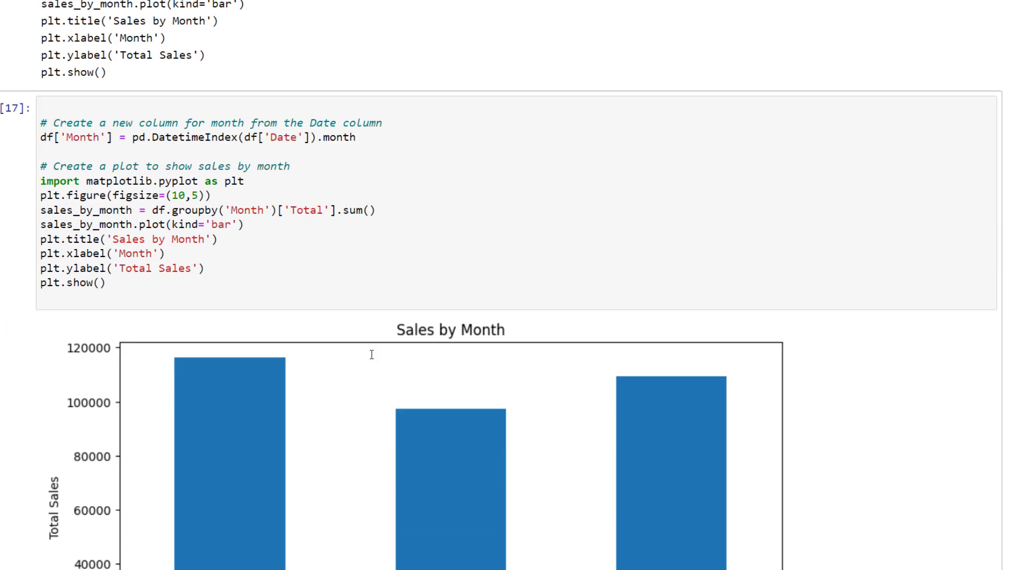
scroll("down", 3)
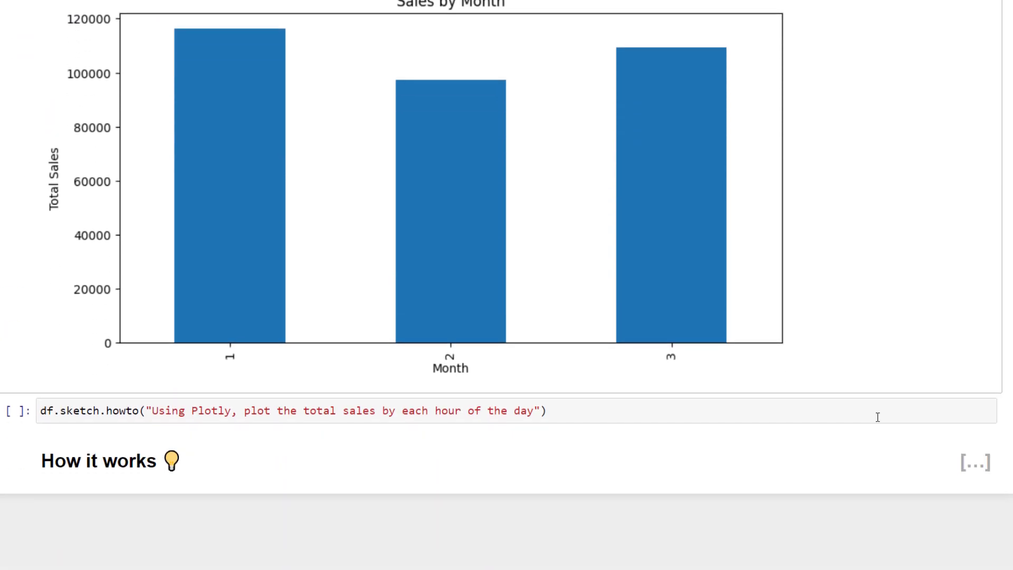
- Run the pasted px.bar code to show the Total Sales by Hour of the Day chart
left_click(546, 410)
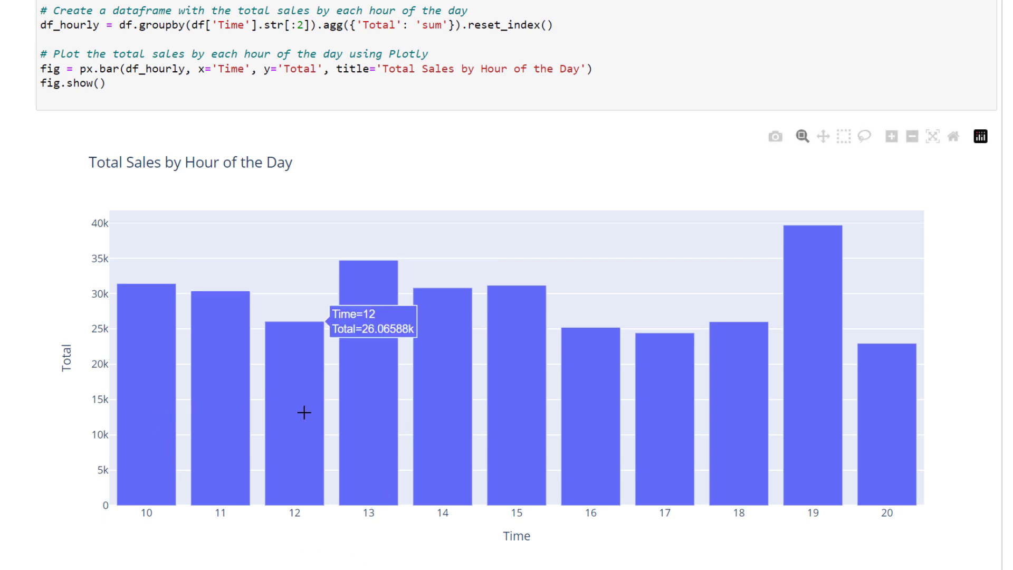
mouse_move(530, 400)
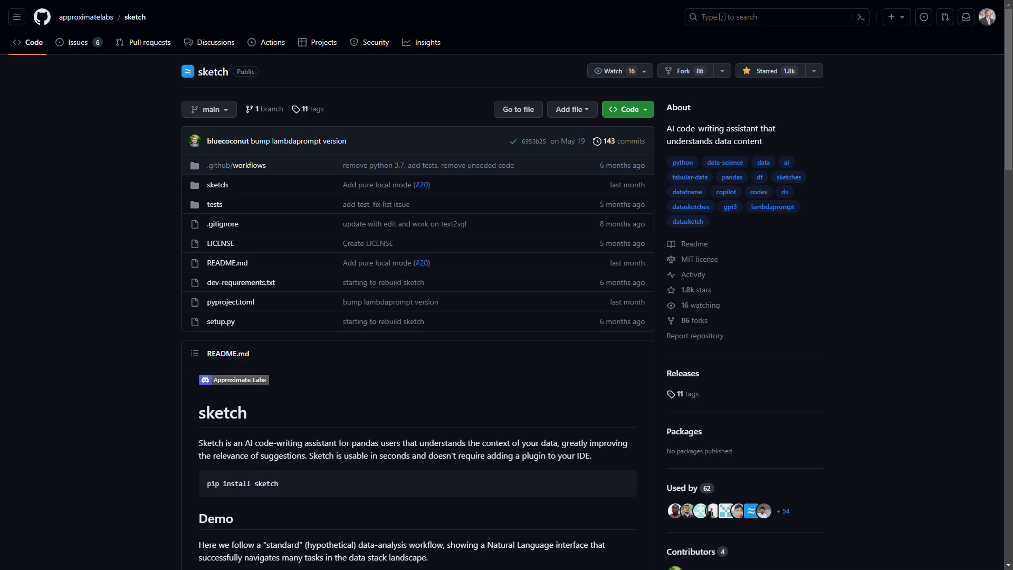
scroll("down", 3)
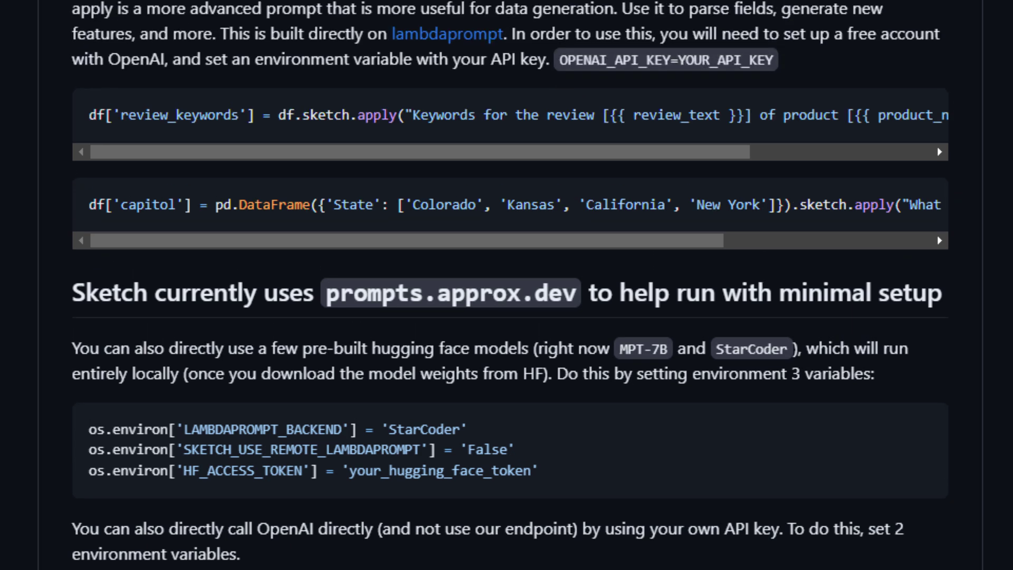
scroll("up", 3)
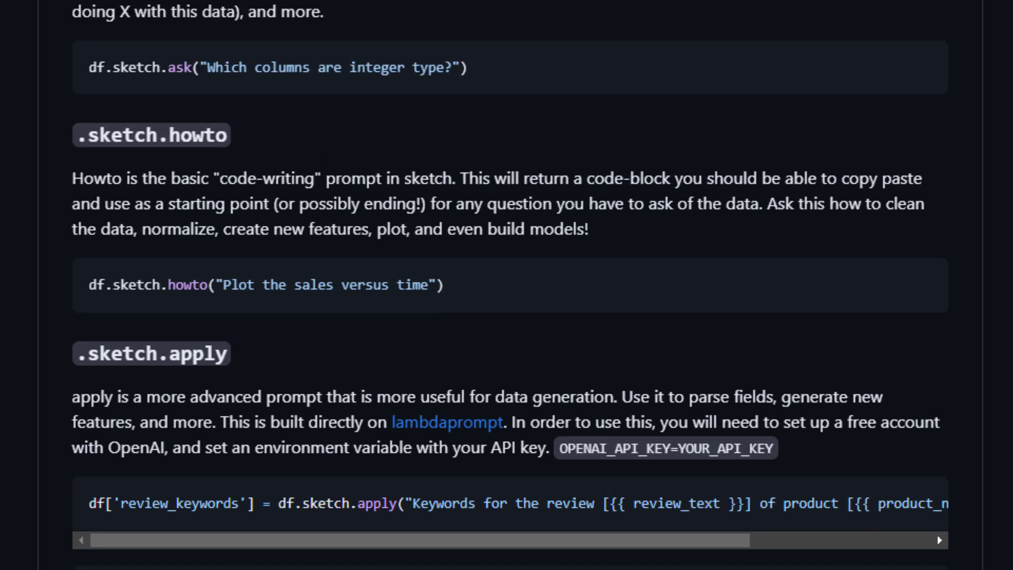